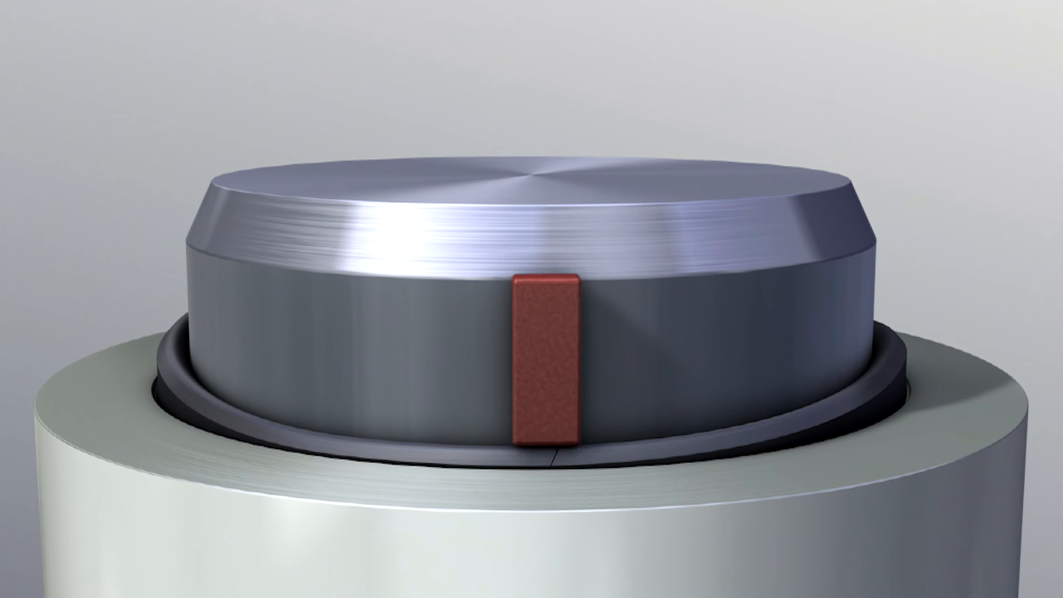
- Advance the animation so the red marker block vanishes, leaving the seal ring seated in the groove
left_click(545, 362)
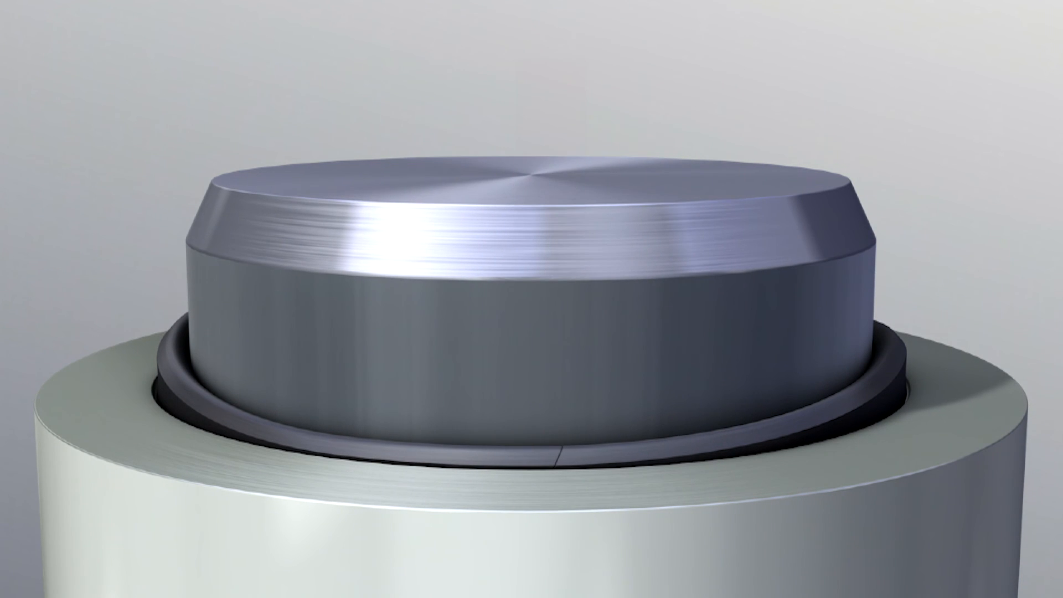